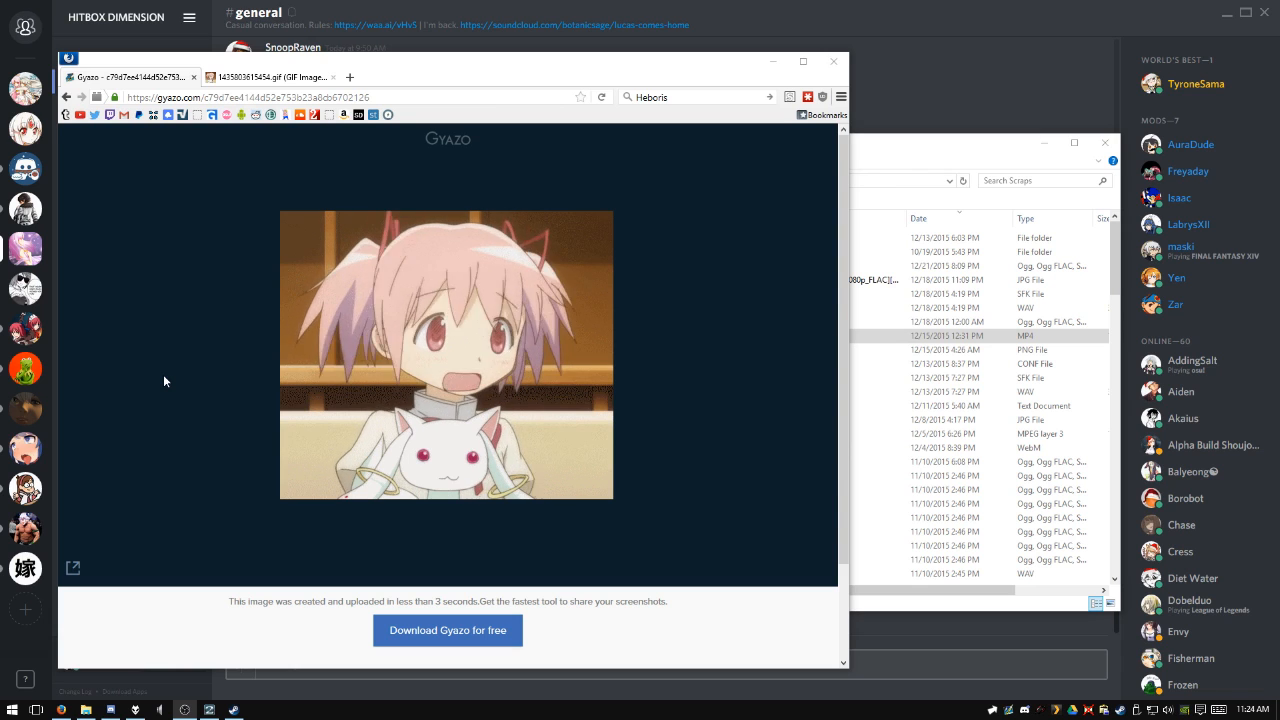
Reveal the retail advertising banner beneath the shared Gyazo screenshot
{"action": "scroll", "scroll_direction": "down", "scroll_amount": 3}
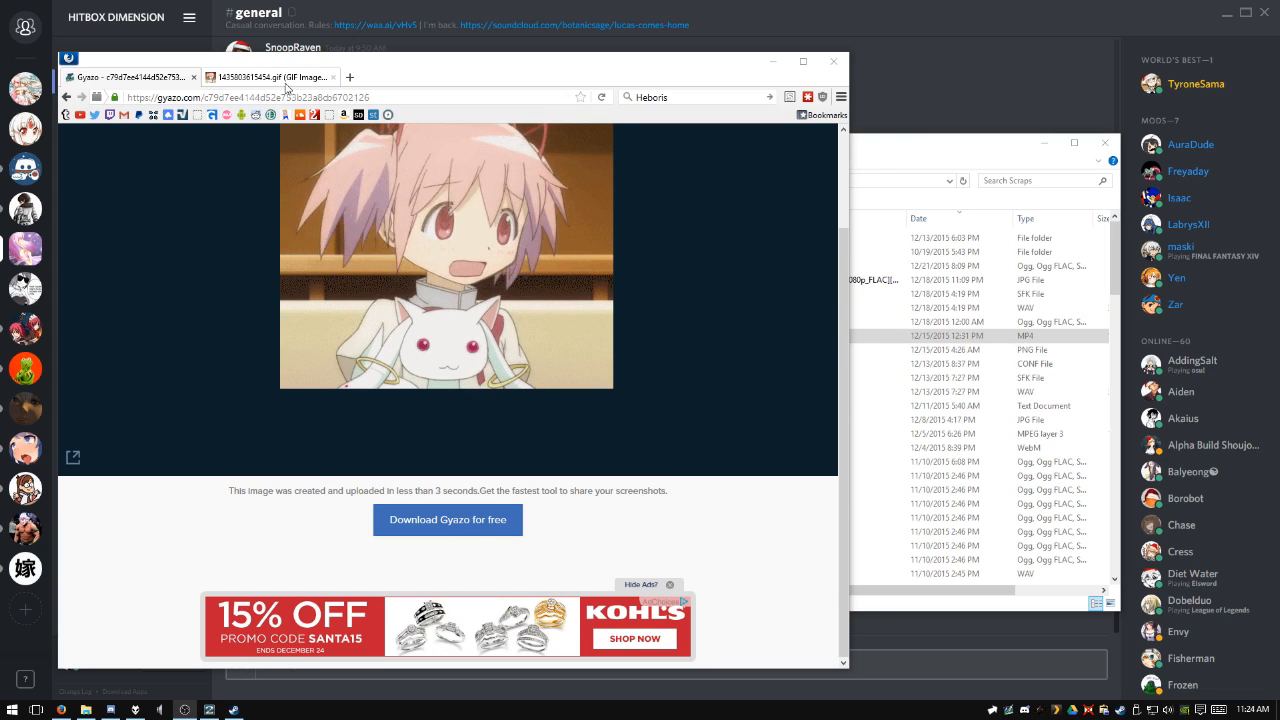
{"action": "left_click", "coordinate": [270, 76]}
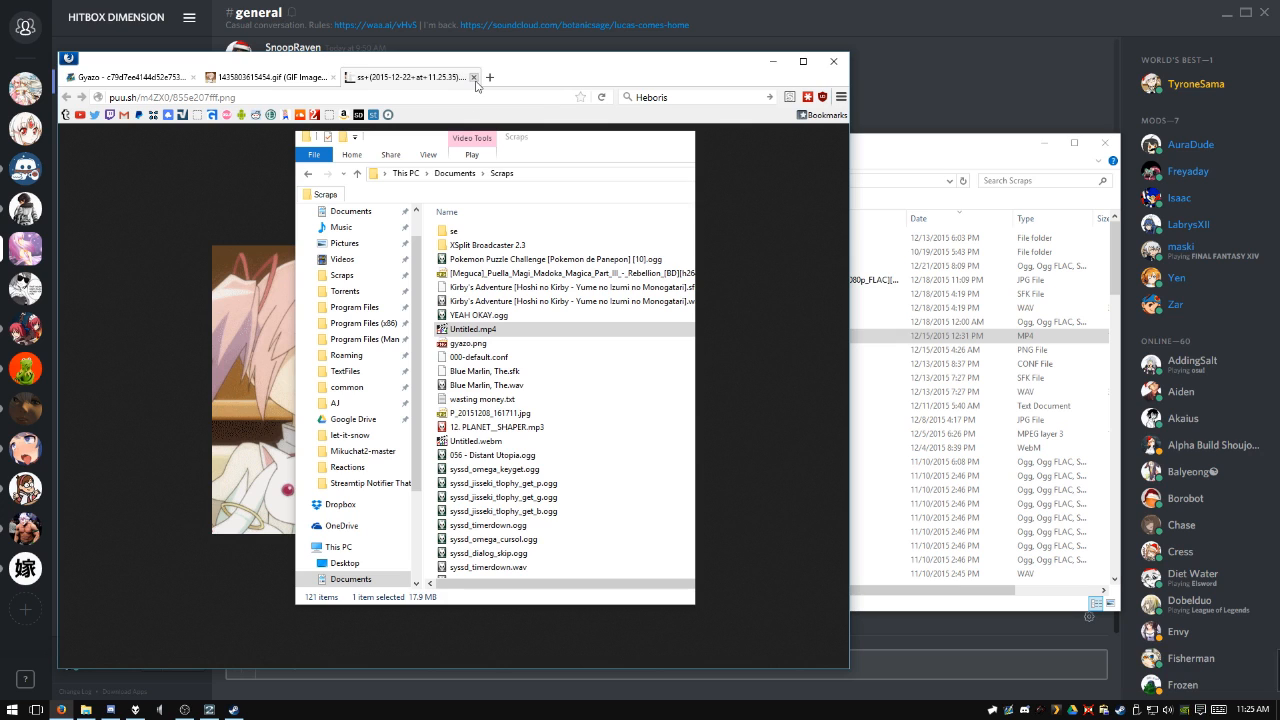
{"action": "mouse_move", "coordinate": [472, 76]}
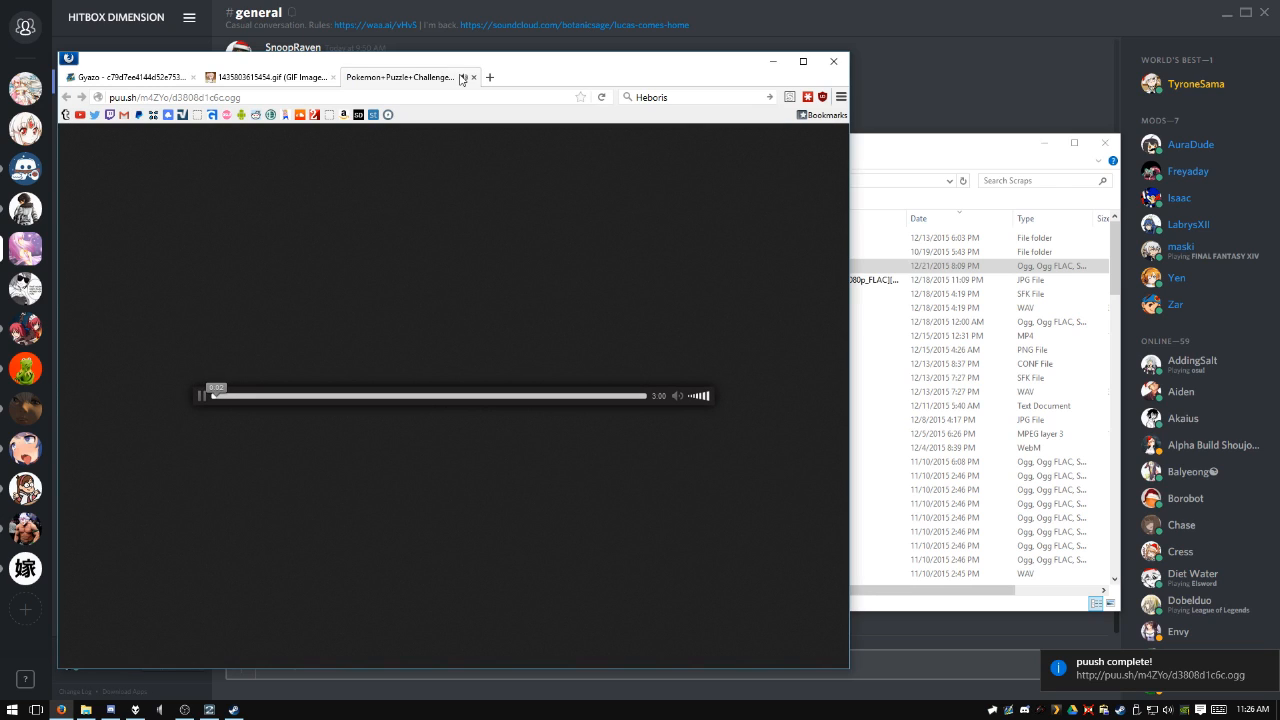
Start playback of the puush-hosted .ogg audio clip in the new tab
{"action": "left_click", "coordinate": [200, 396]}
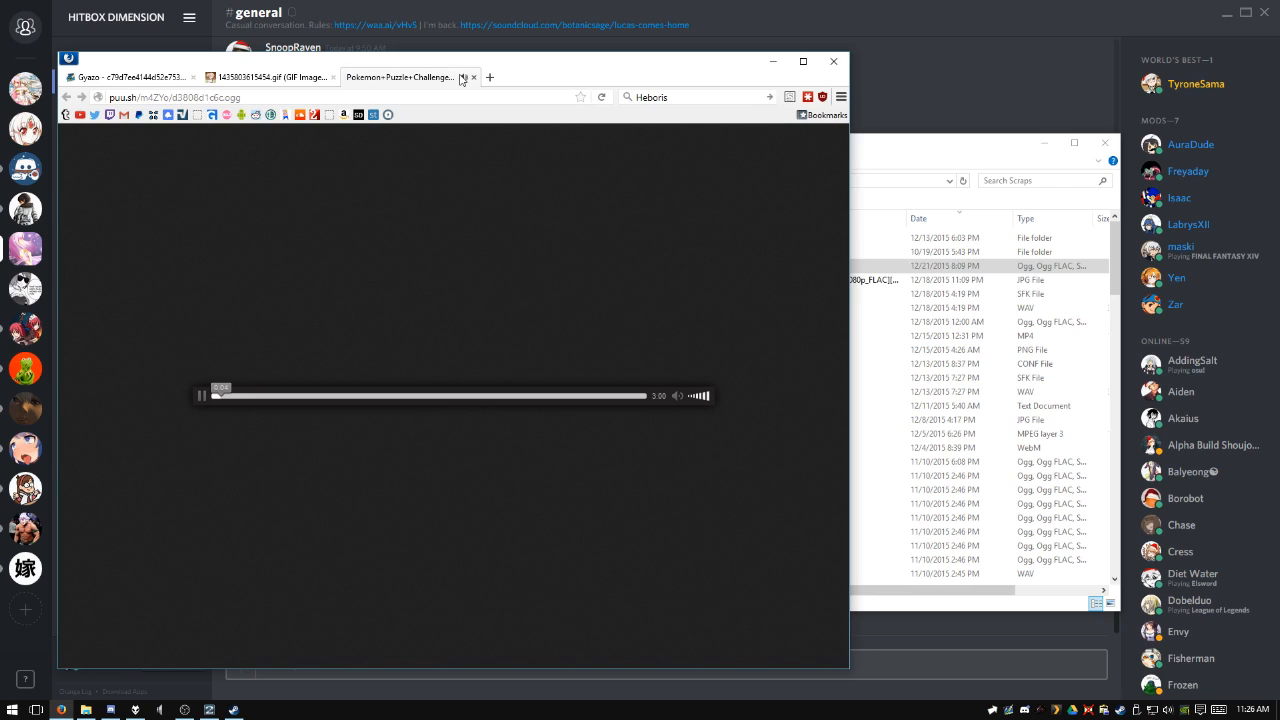